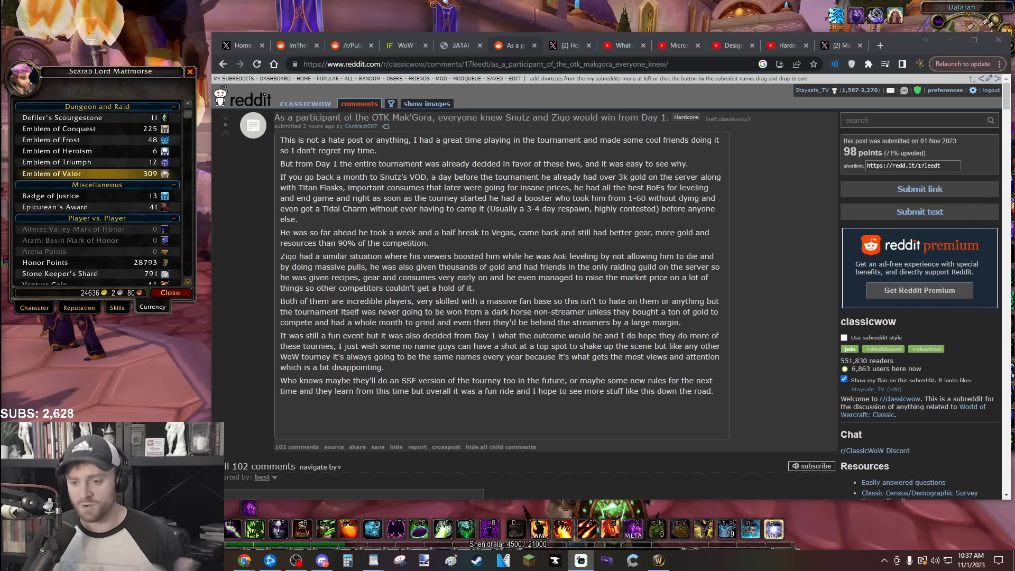
Scroll past the Mak'Gora post body to the first top-level comment and its replies
scroll("down", 3)
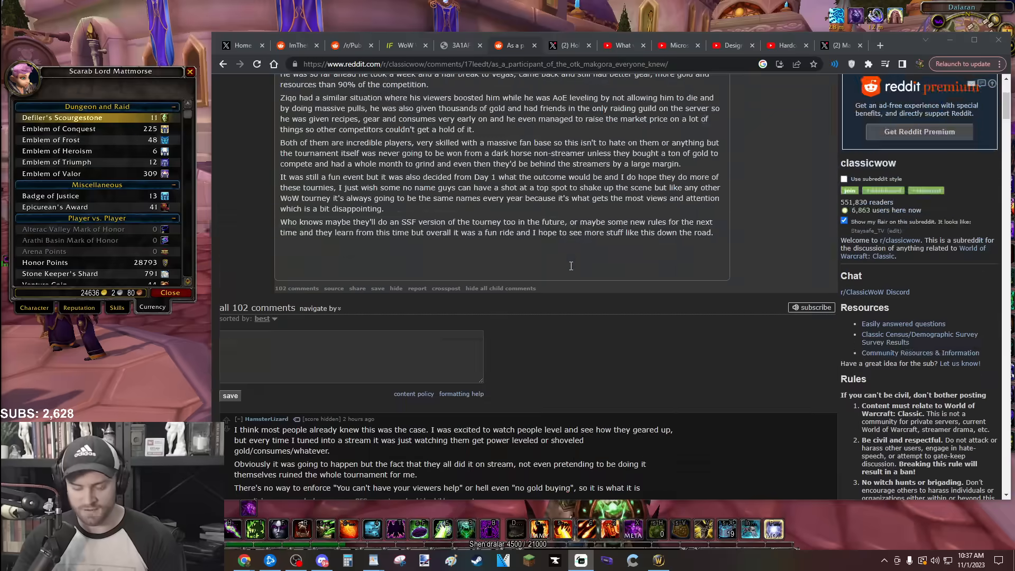
scroll("down", 3)
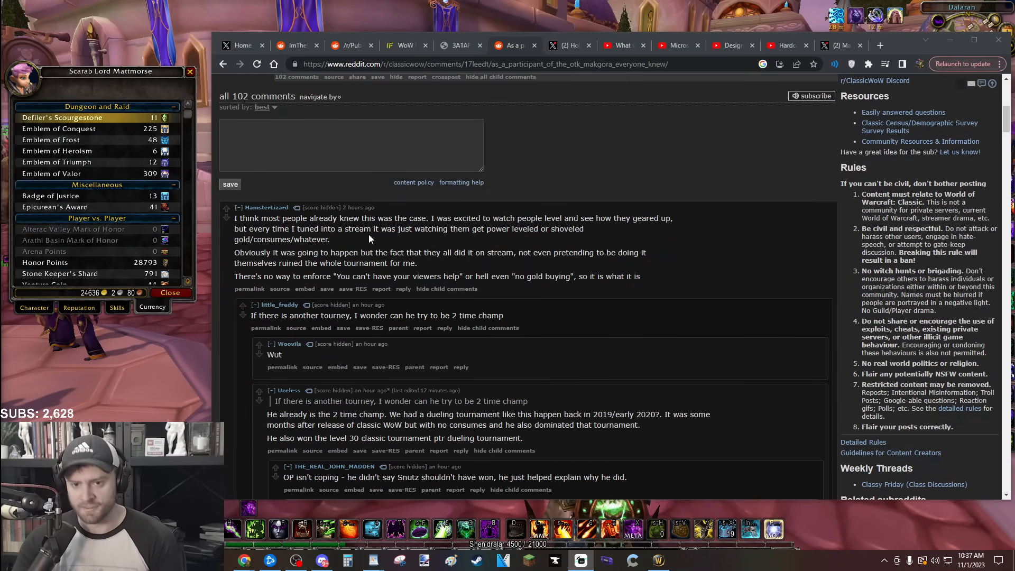
mouse_move(365, 248)
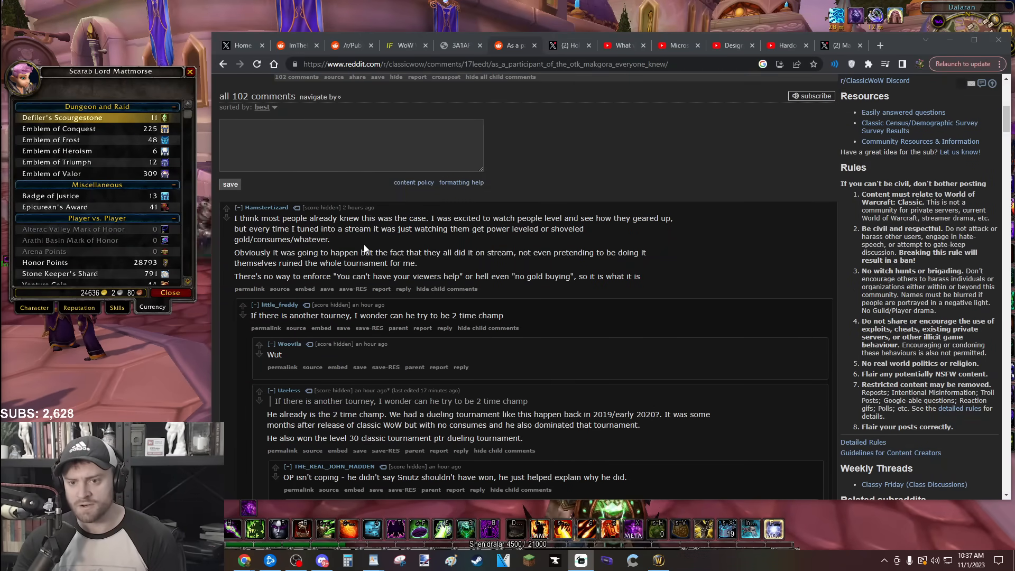
mouse_move(485, 254)
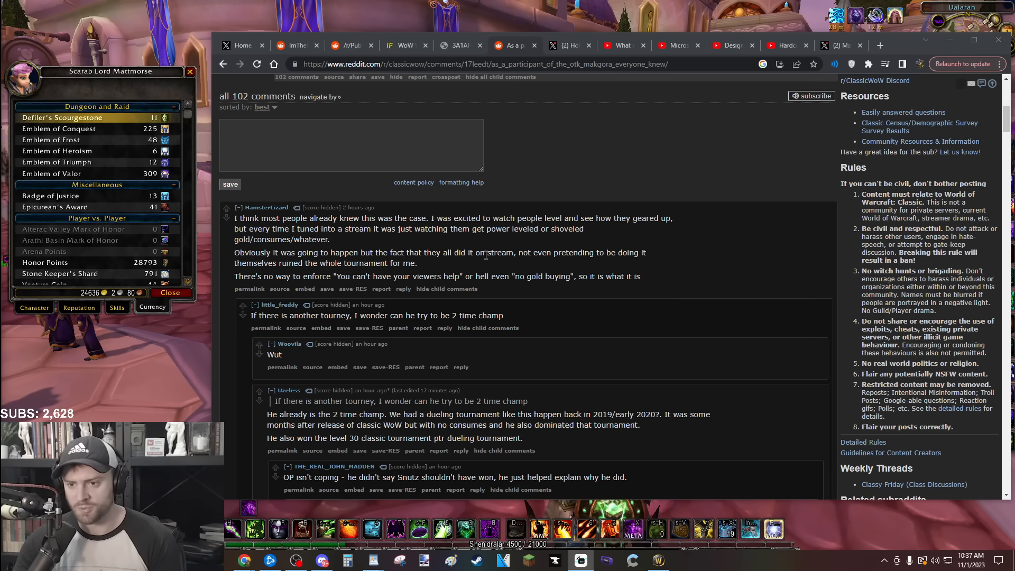
mouse_move(524, 210)
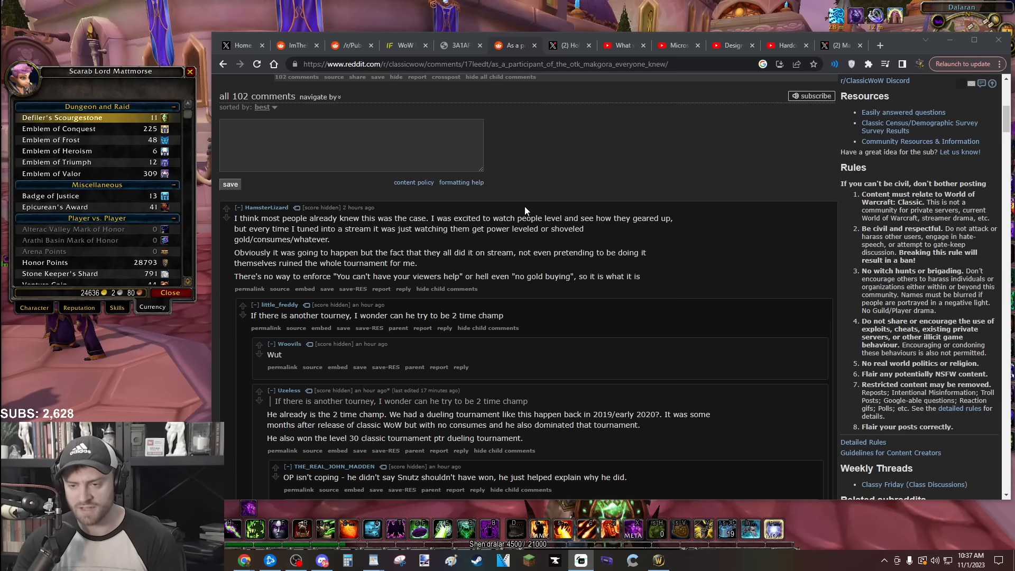
mouse_move(514, 190)
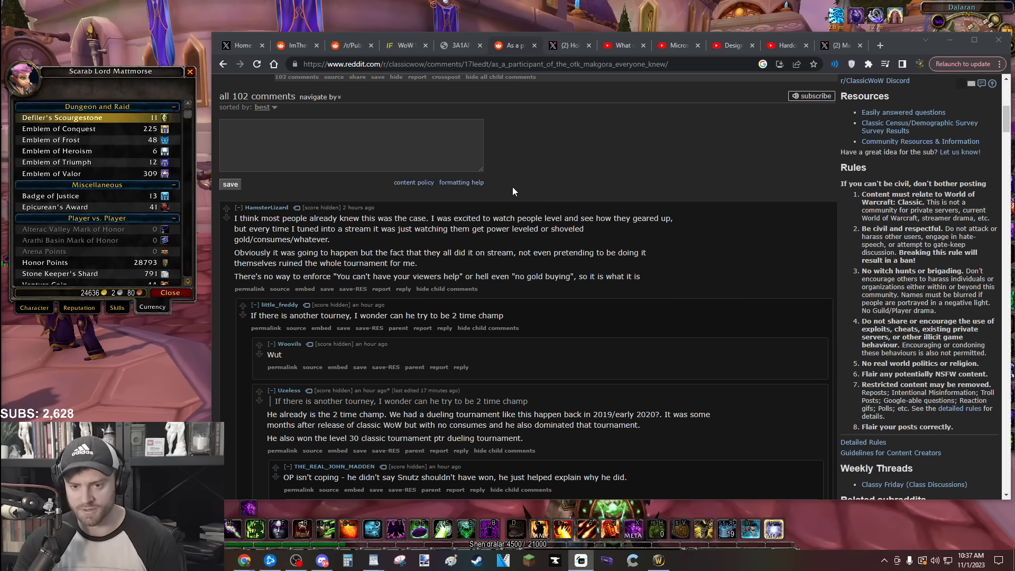
Scroll up to the Mak'Gora post's title and body above the comments
scroll("up", 3)
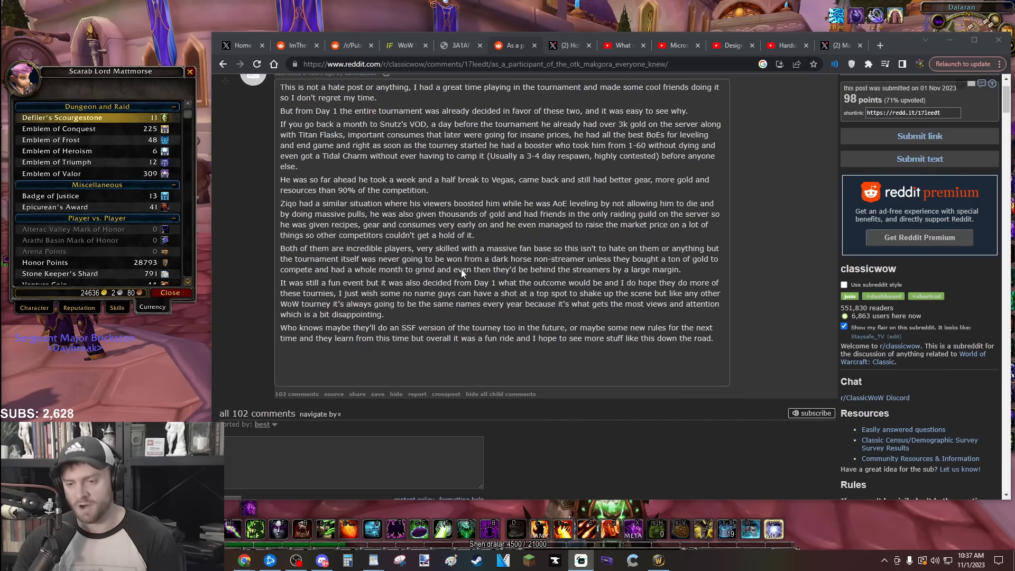
scroll("up", 3)
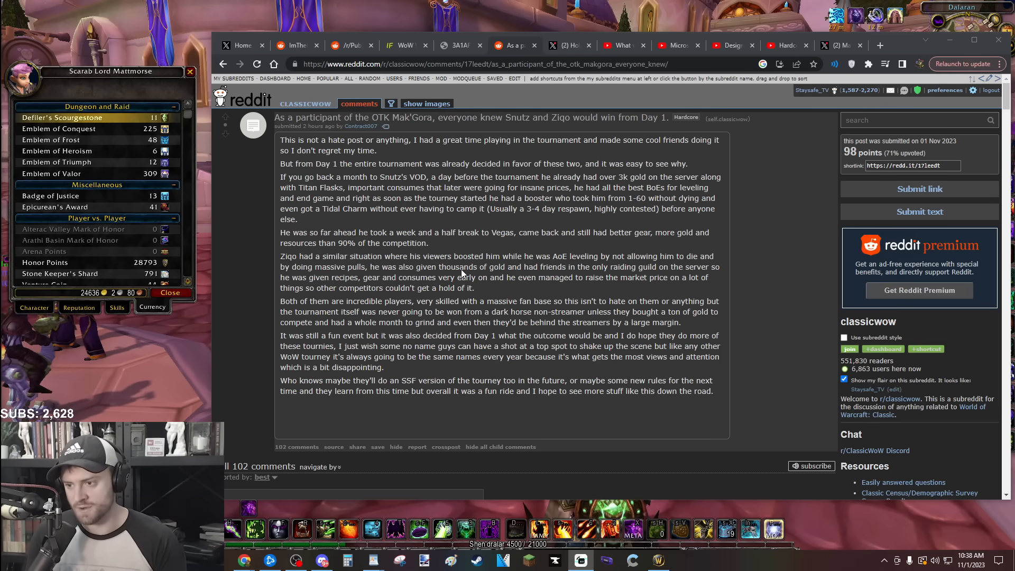
Scroll down into the top comment's reply chain about being a 2 time champ
scroll("down", 3)
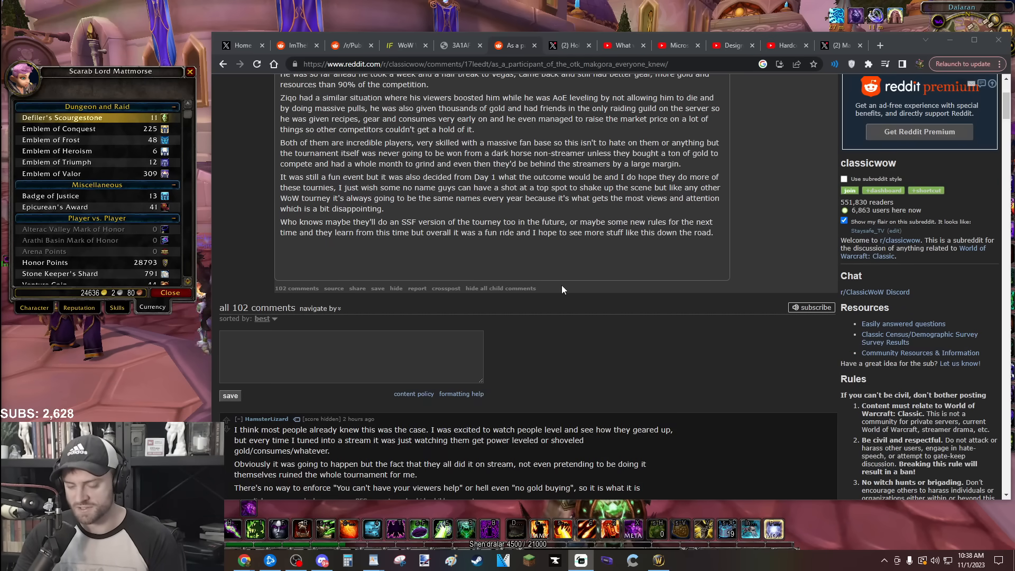
scroll("down", 3)
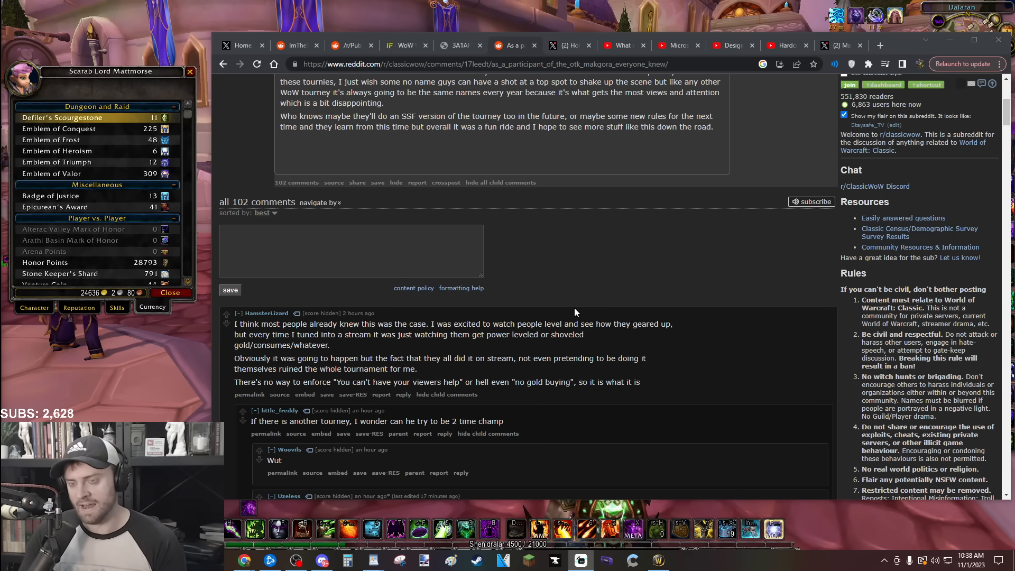
mouse_move(568, 280)
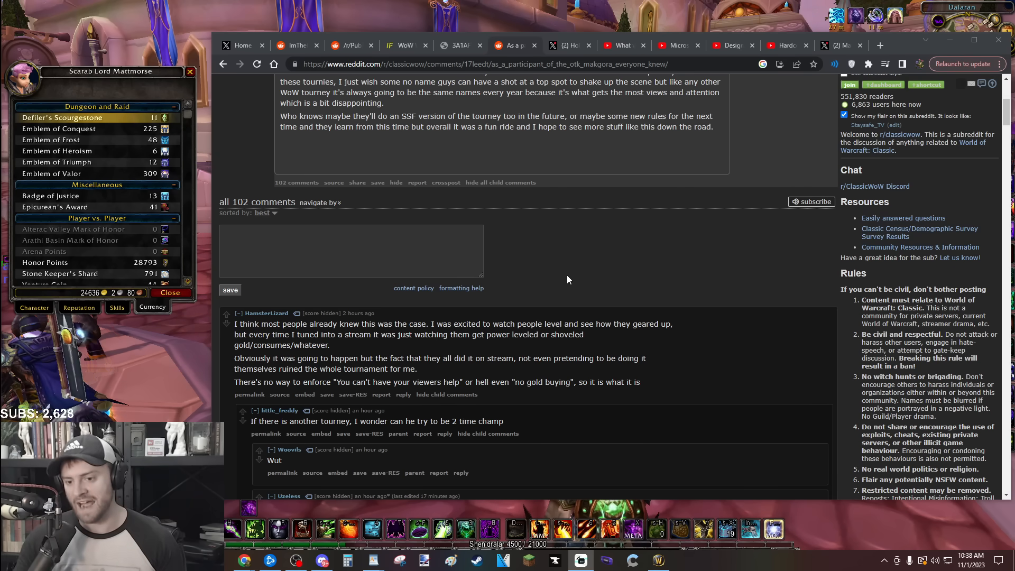
scroll("down", 3)
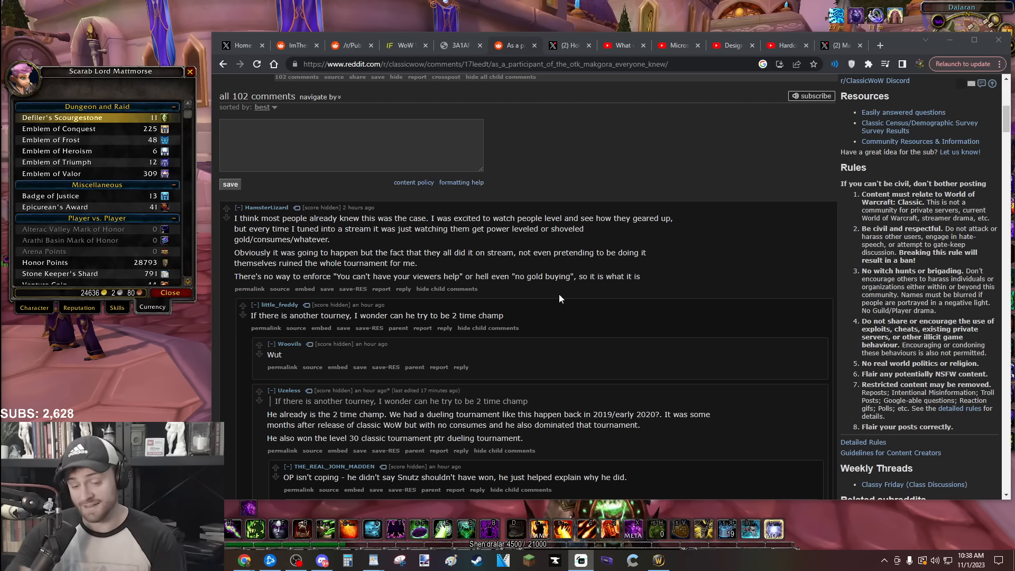
scroll("down", 3)
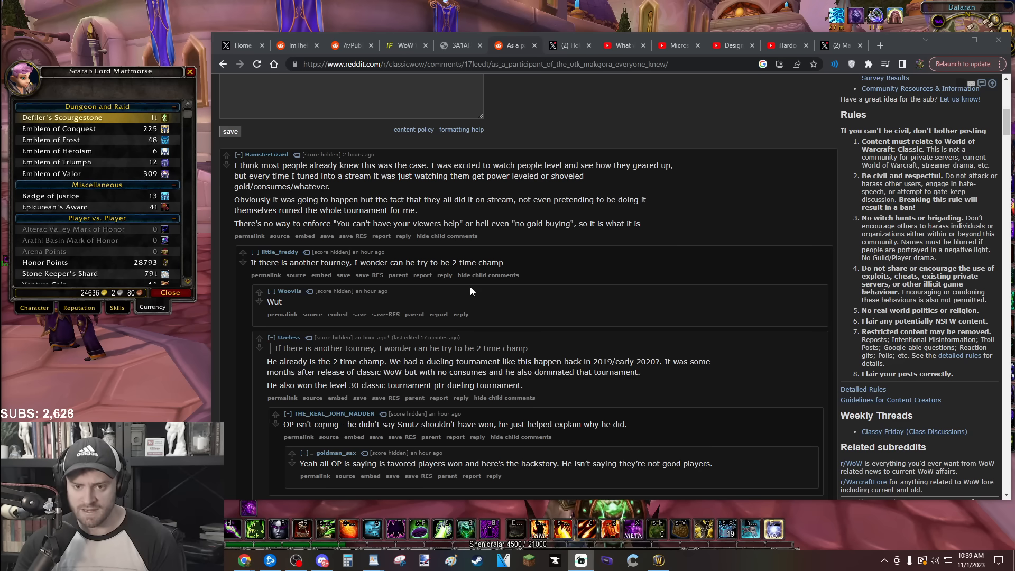
mouse_move(479, 258)
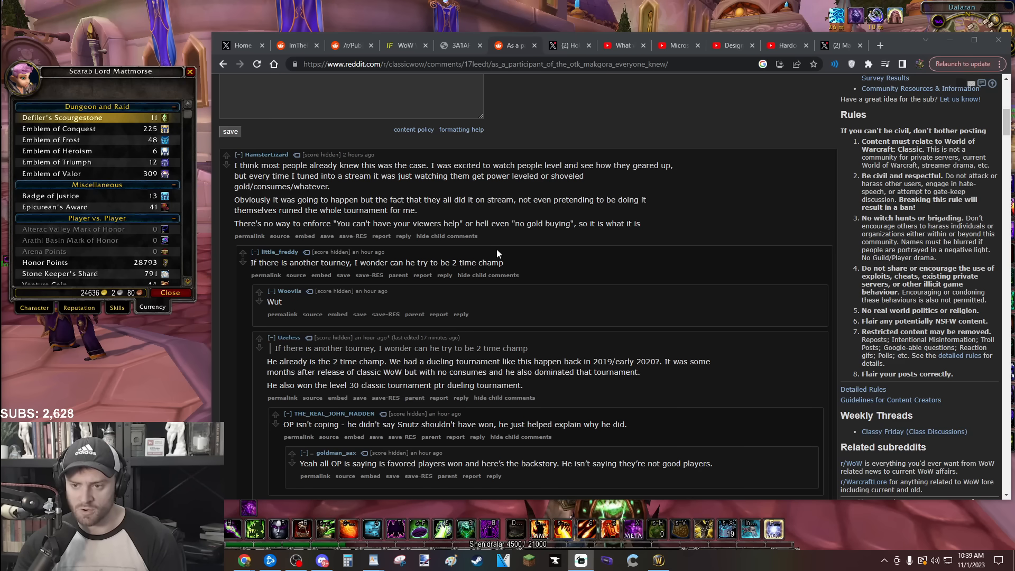
Highlight "You can't have your viewers help" in the top comment
double_click(406, 223)
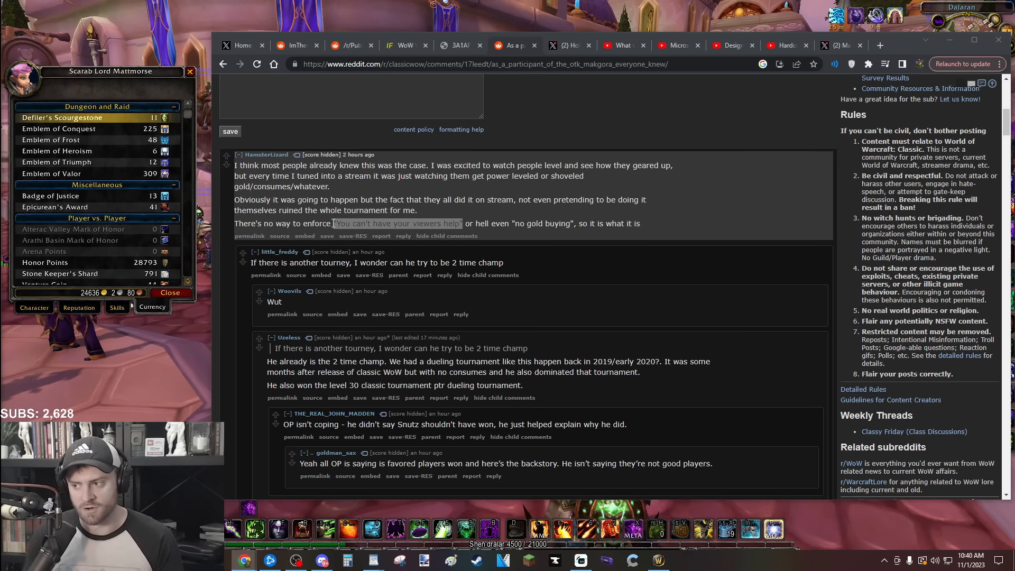
Scroll down through later comment replies, then return to the post's title
scroll("down", 3)
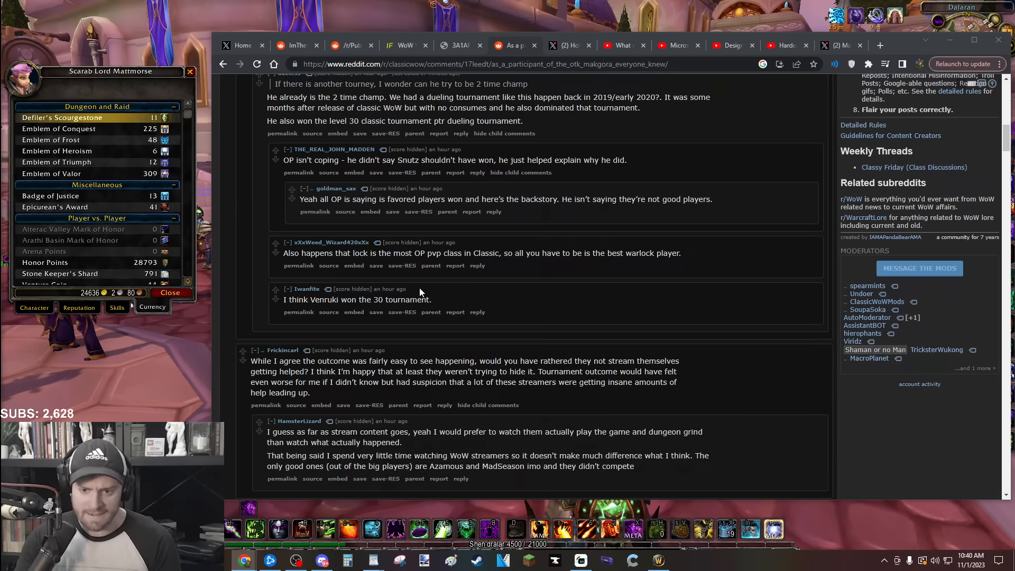
scroll("down", 3)
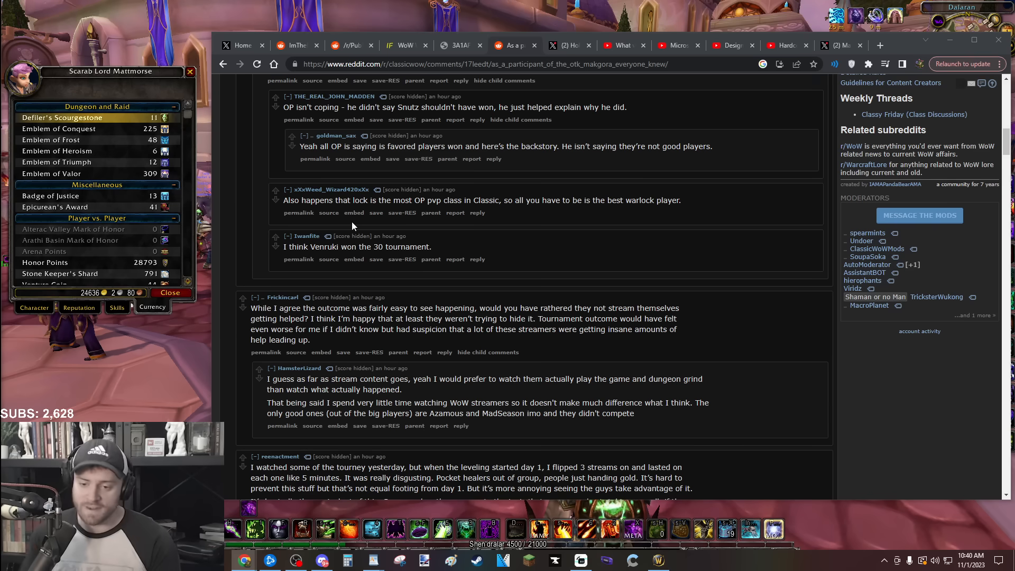
scroll("up", 3)
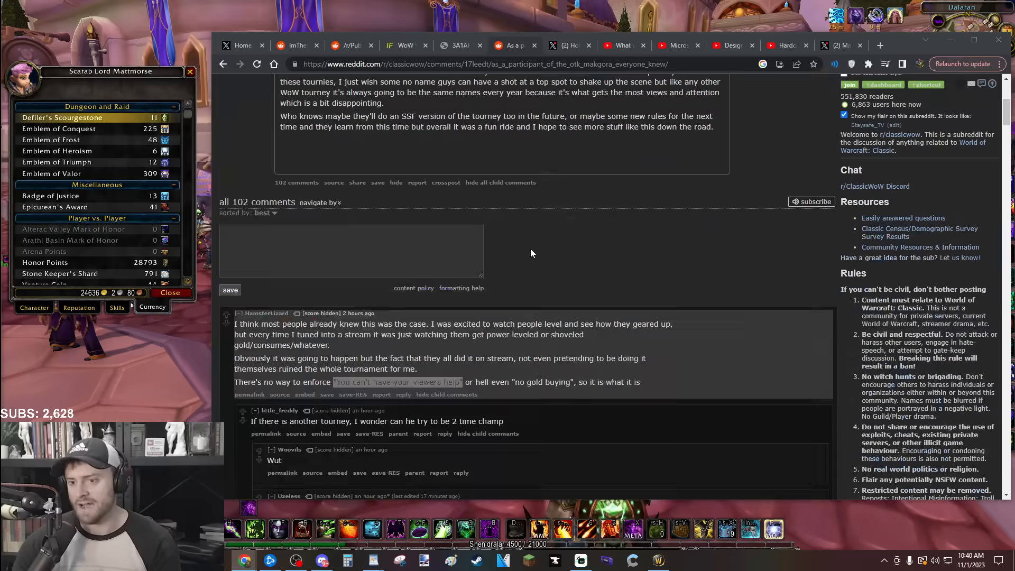
scroll("up", 3)
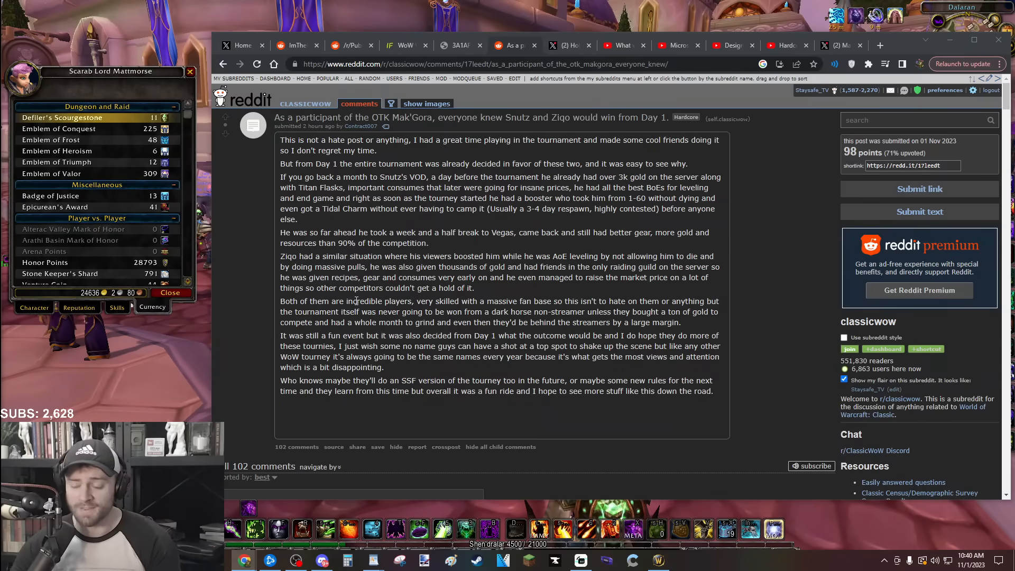